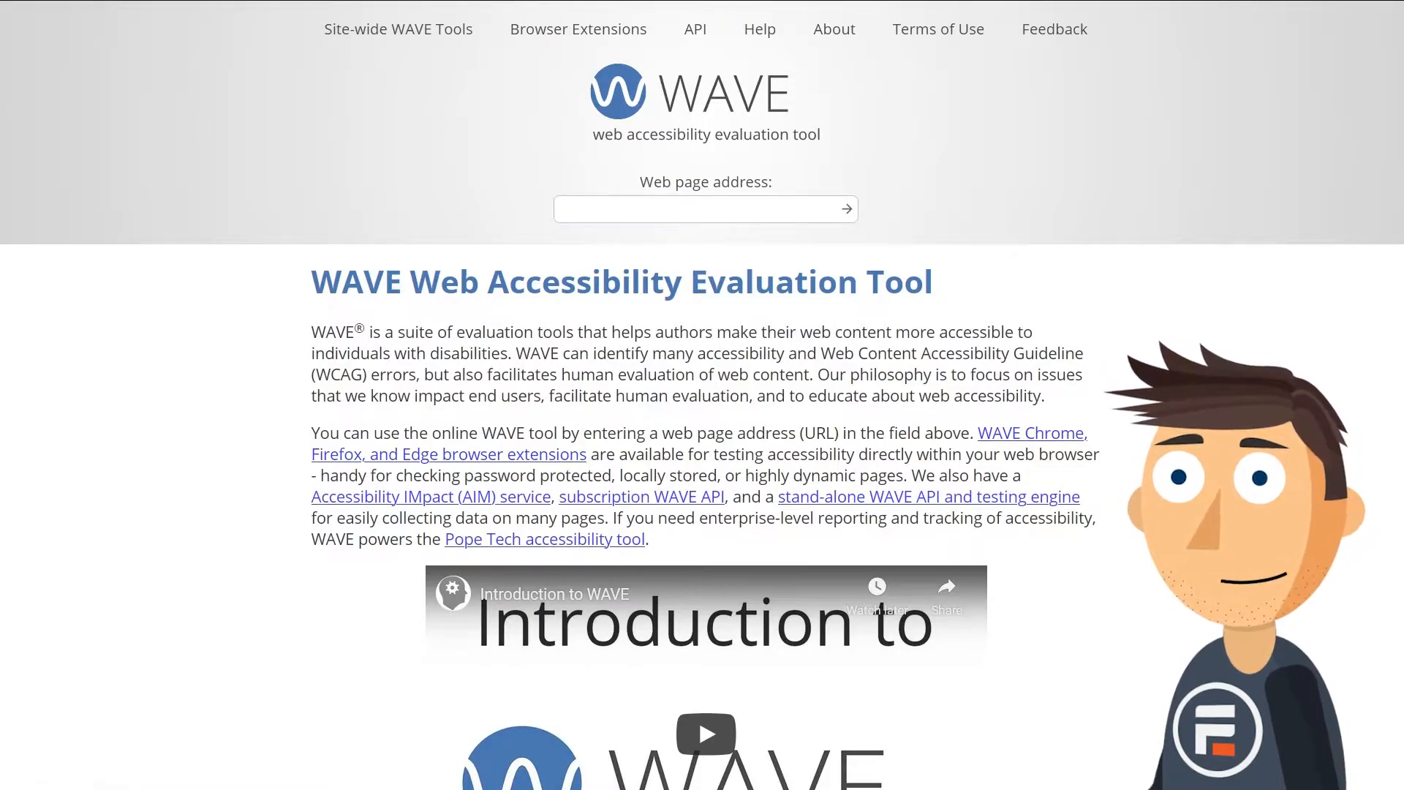
Evaluate google.com in WAVE, yielding 1 error, 7 contrast errors and 3 alerts.
left_click(699, 209)
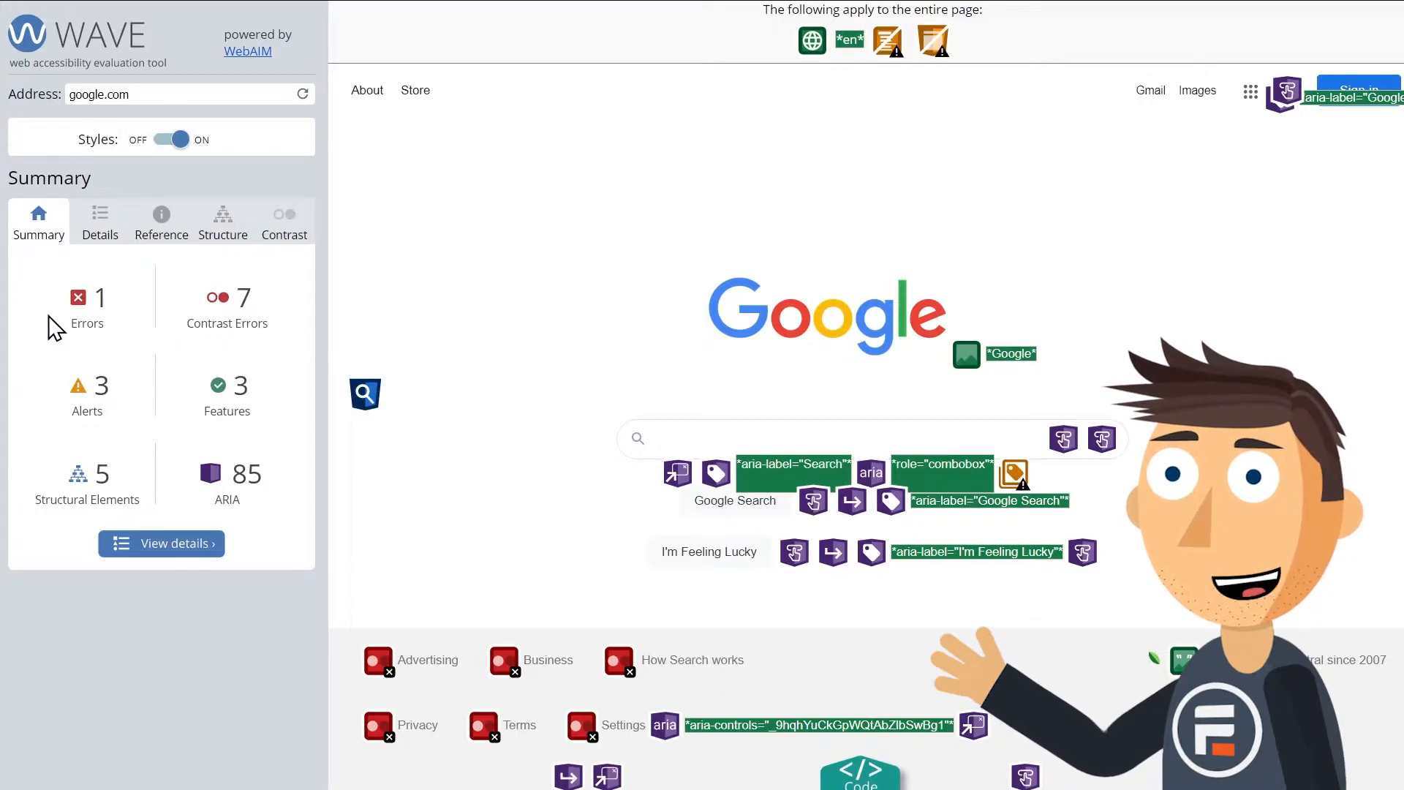
mouse_move(126, 396)
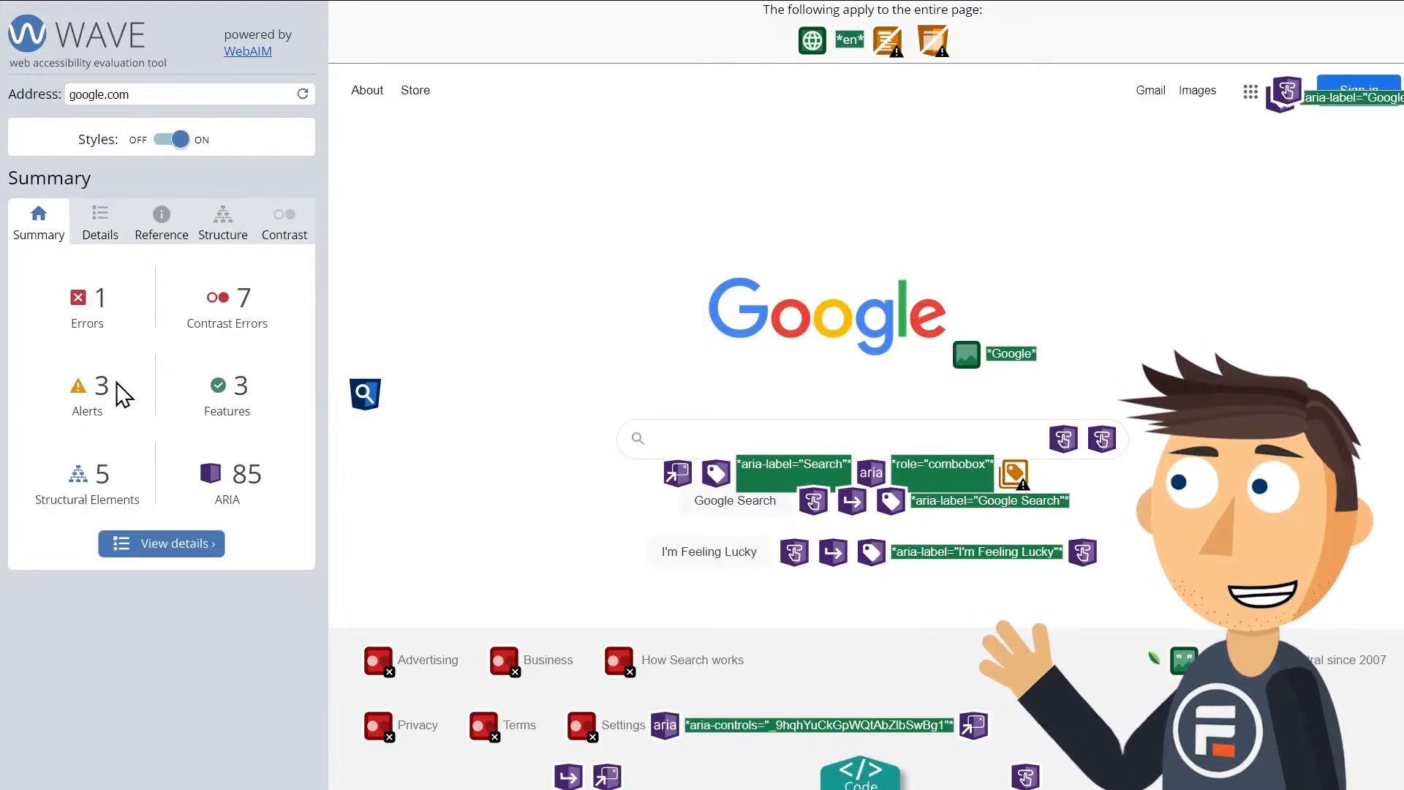
Review the Details list (missing form label, contrast issues) and inspect the page with Styles off.
left_click(100, 221)
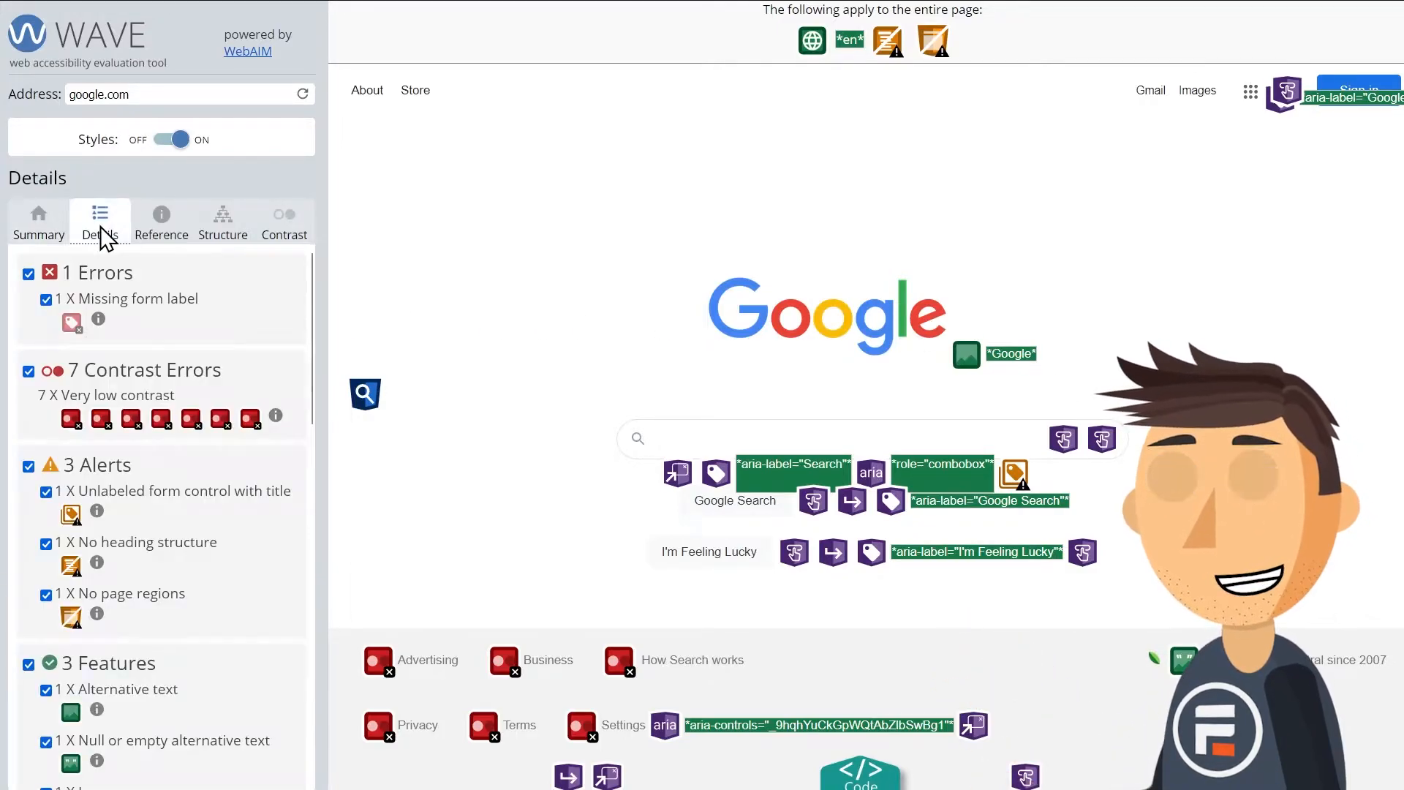
mouse_move(71, 322)
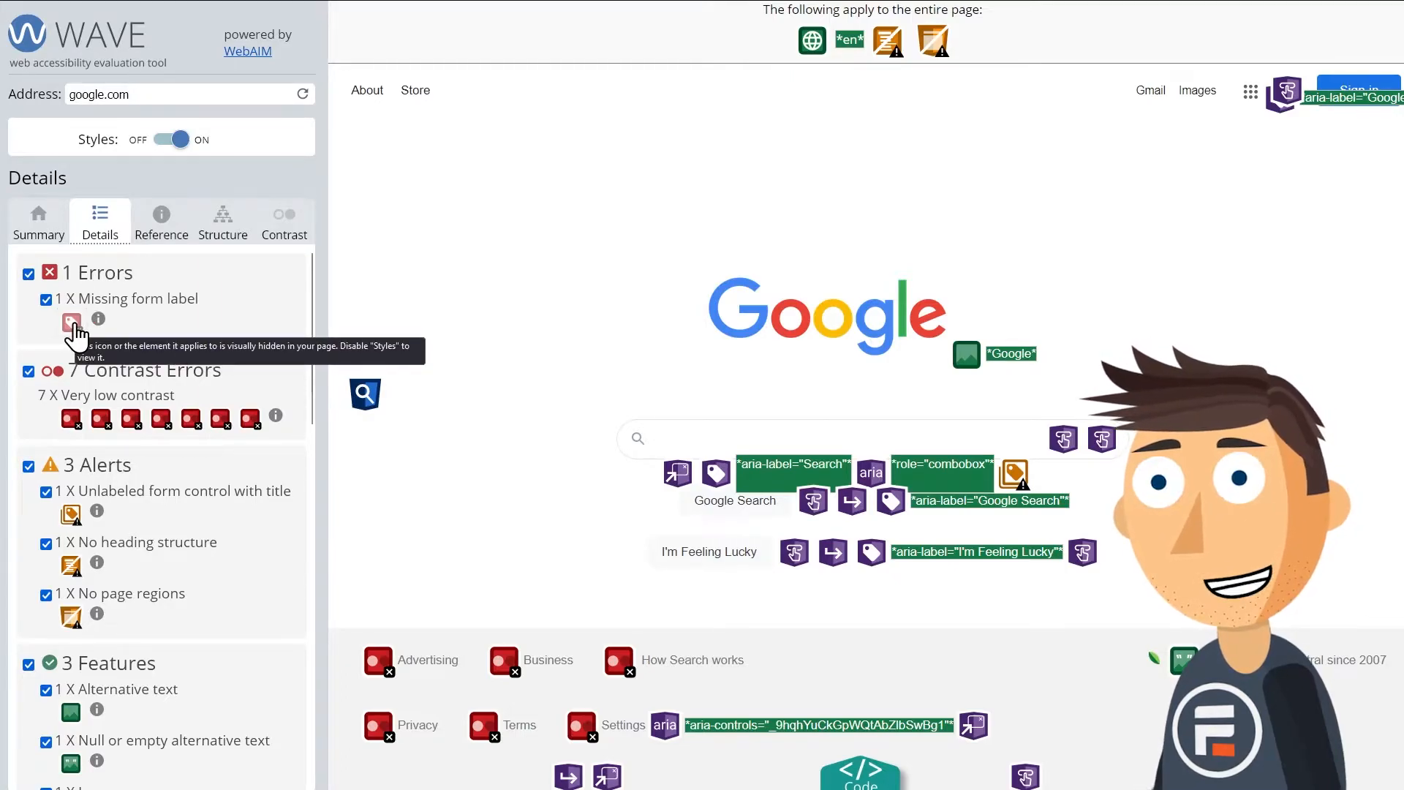
left_click(170, 139)
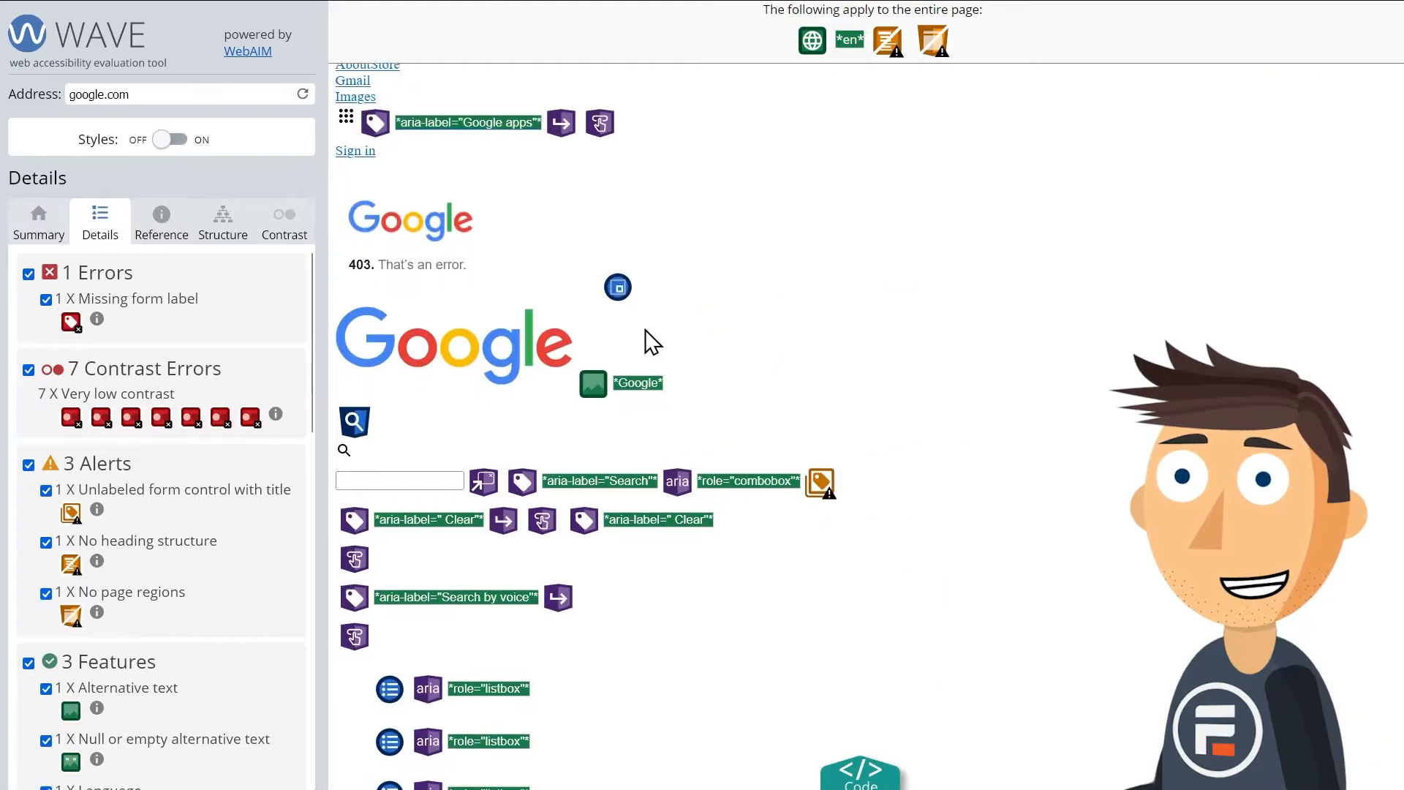
scroll("down", 3)
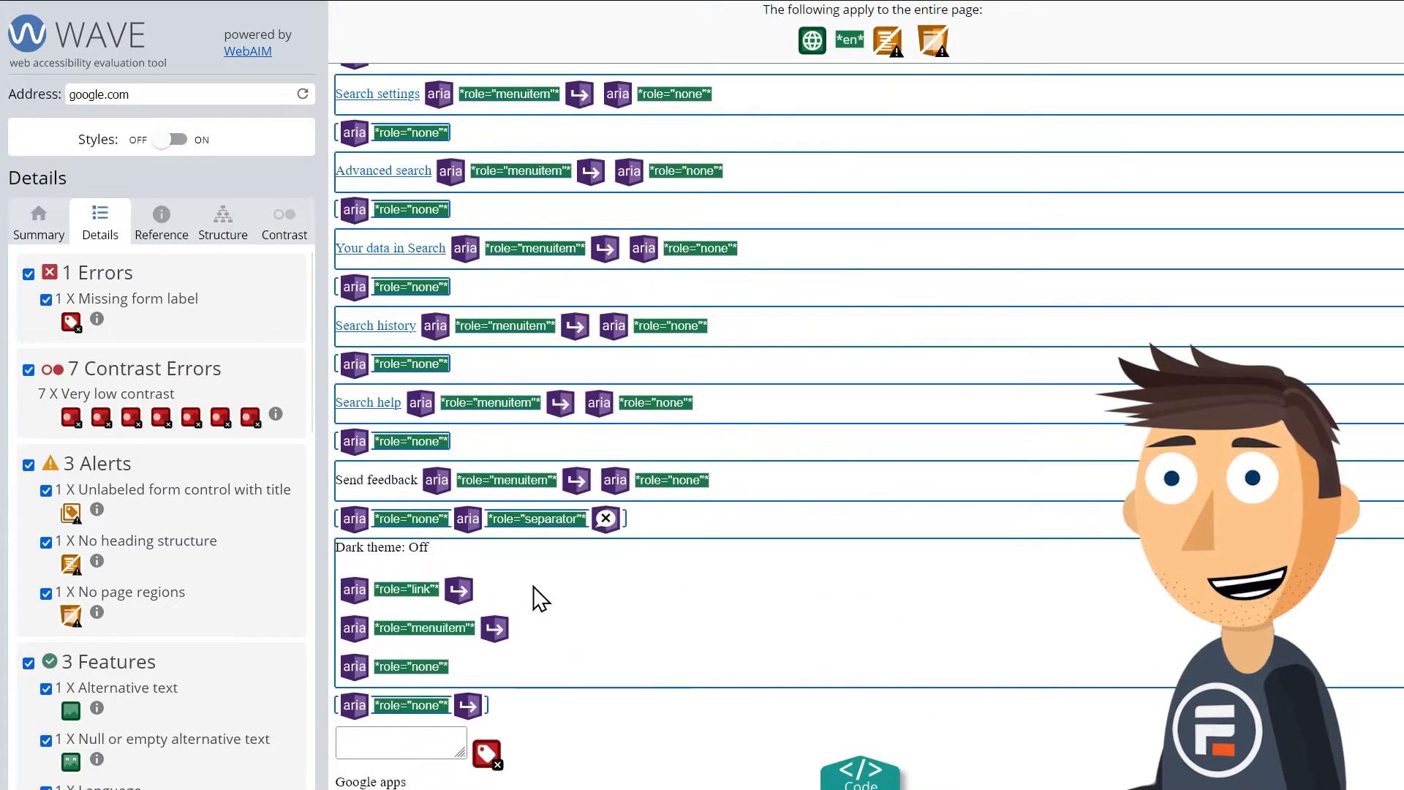
left_click(174, 139)
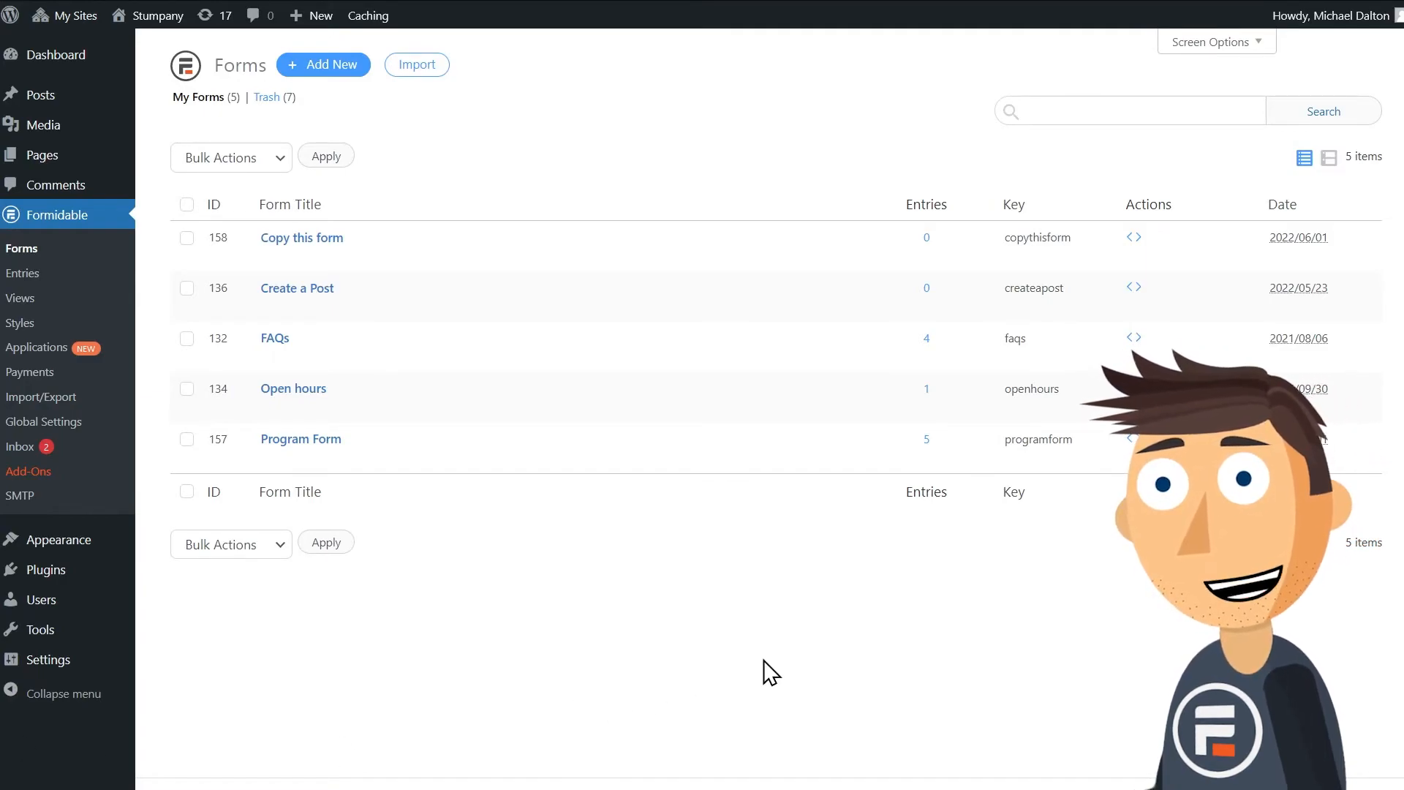
mouse_move(302, 439)
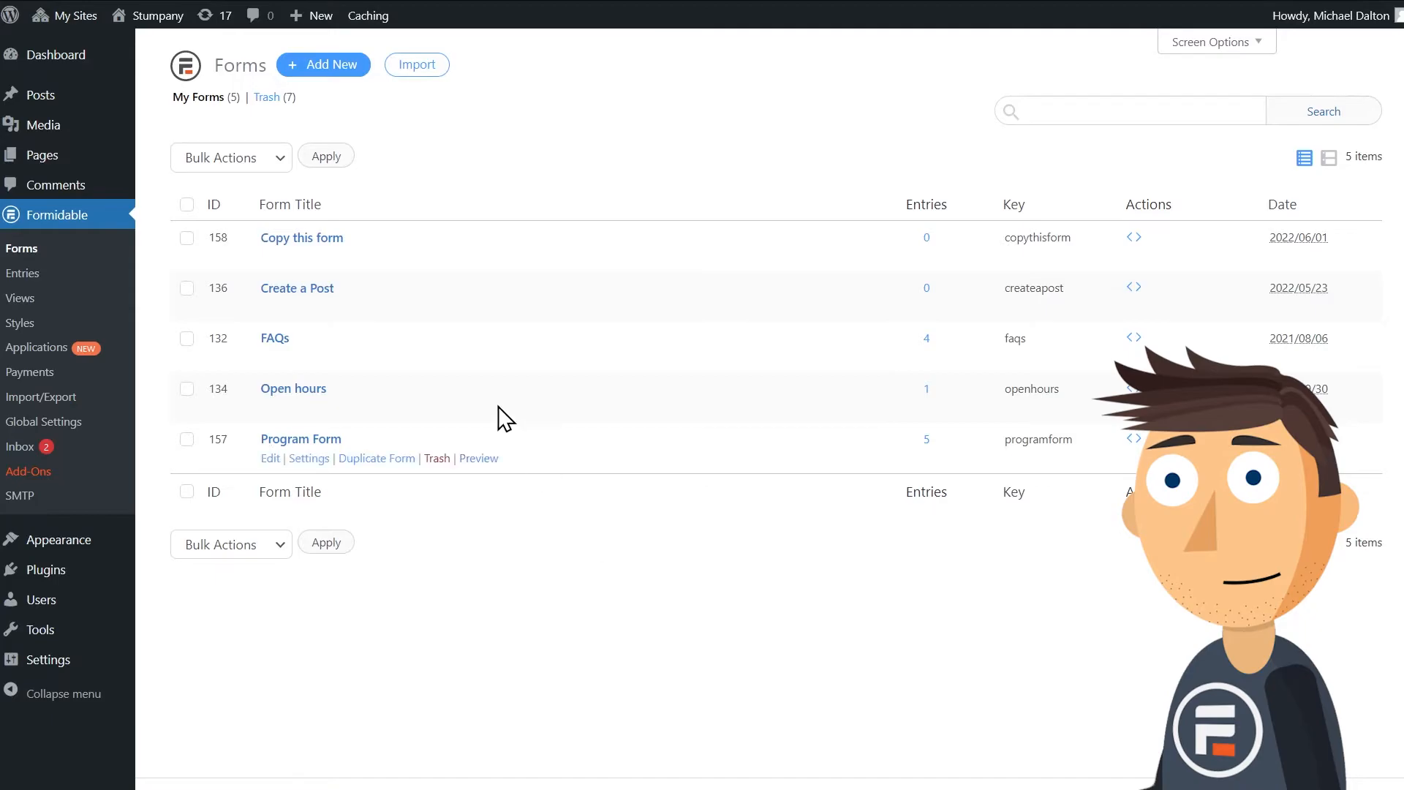
Create a new form from the Job Application template, keeping the name Job Application.
left_click(323, 64)
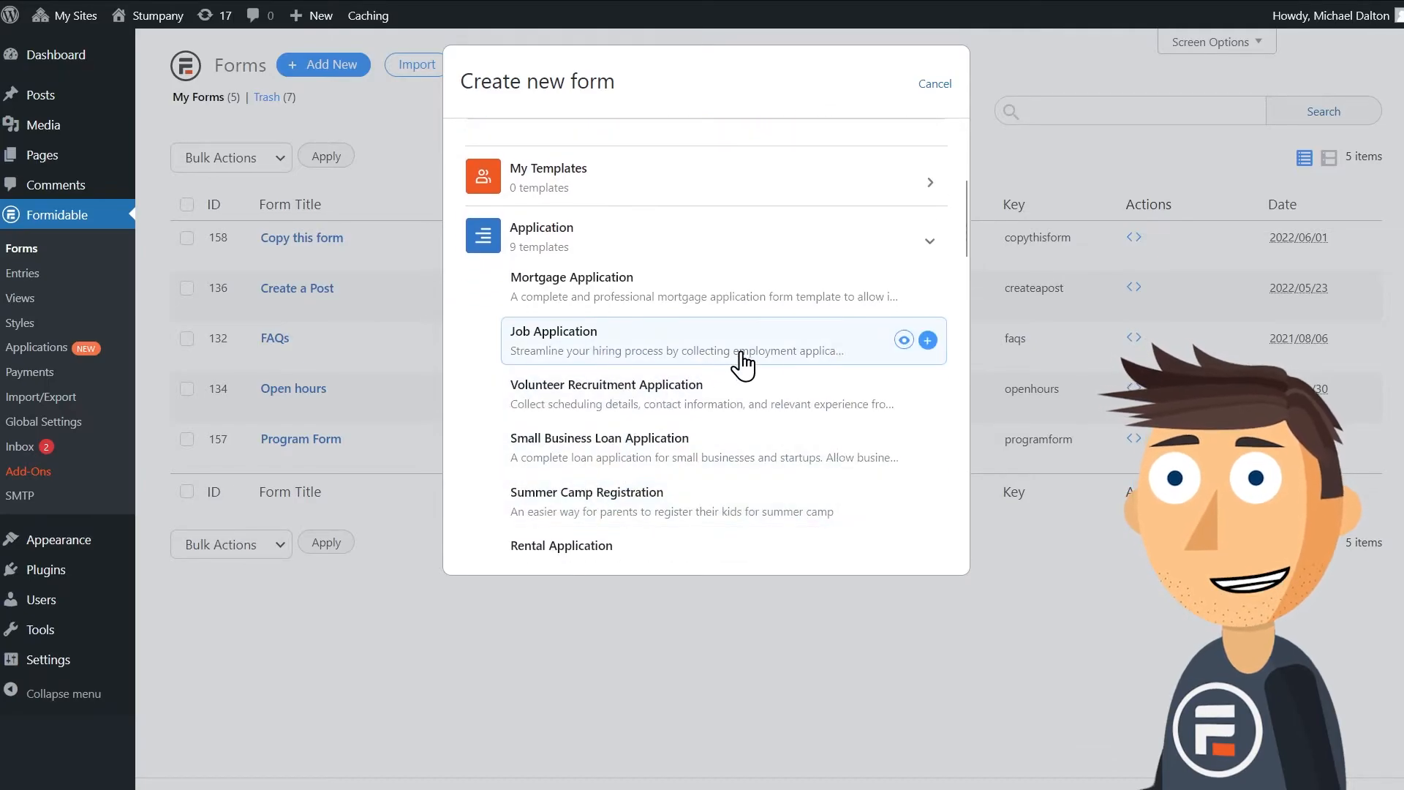
left_click(927, 341)
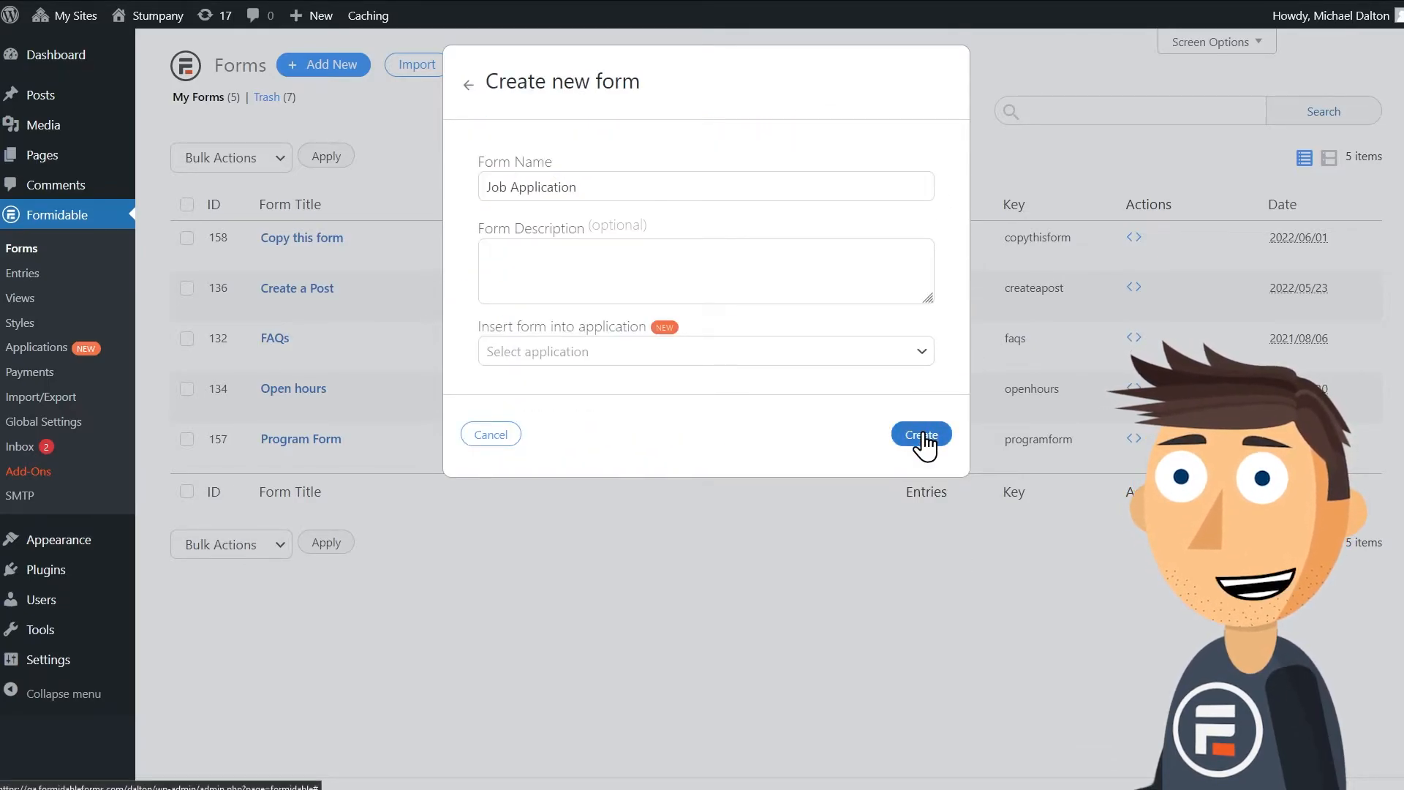
left_click(920, 435)
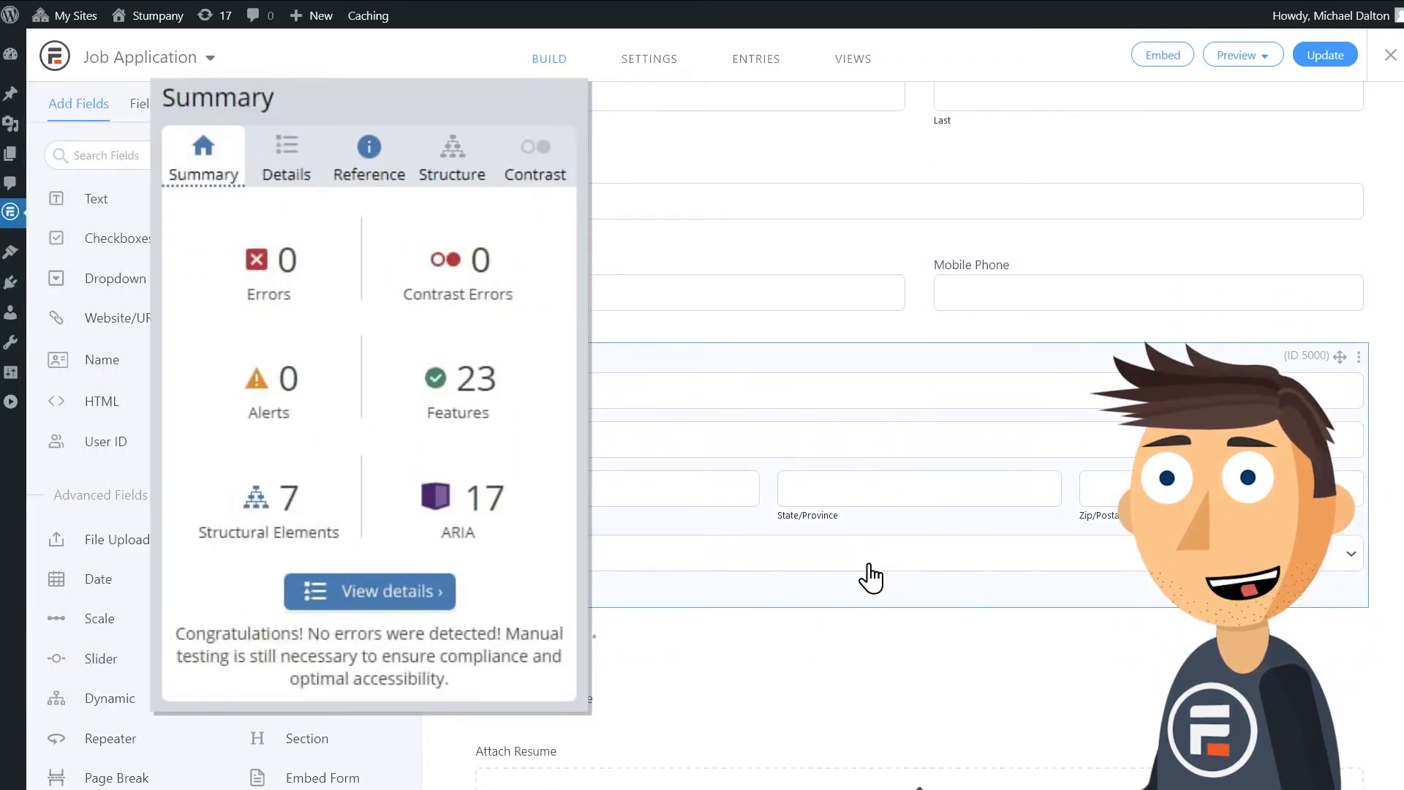
Scroll the Job Application fields in the builder after WAVE shows 0 errors.
scroll("down", 3)
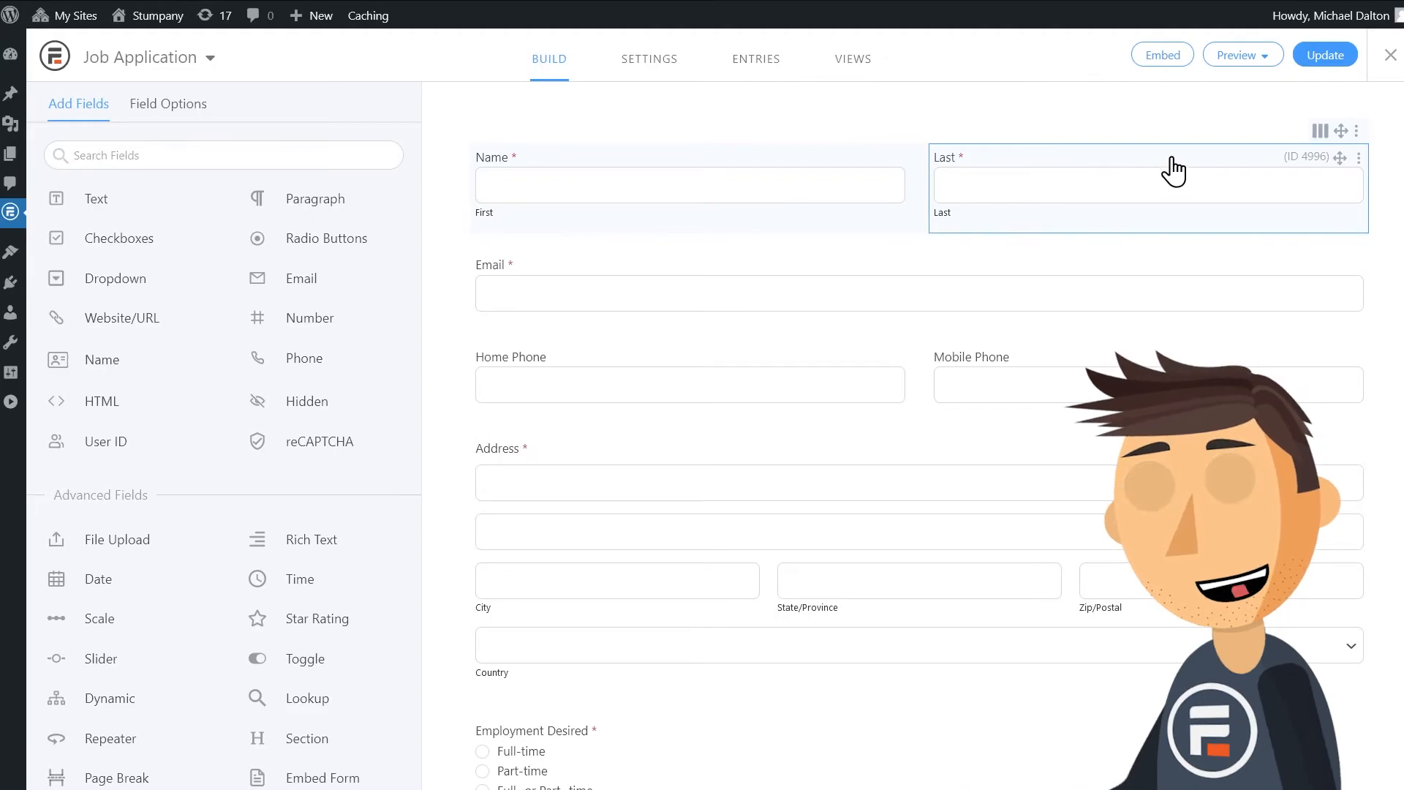
Preview the Job Application form In Theme and try the Zip/Postal field on the site.
left_click(1243, 54)
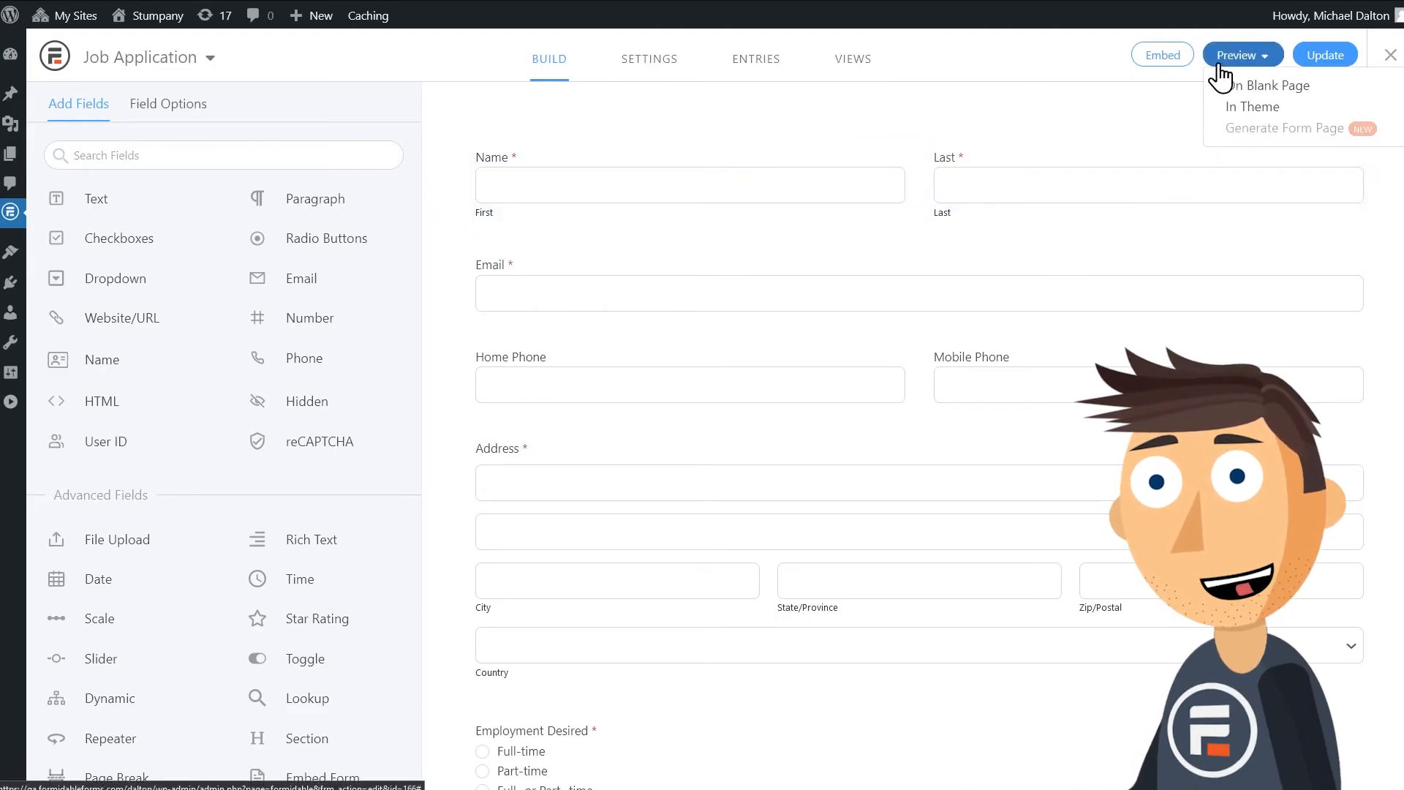
left_click(1269, 84)
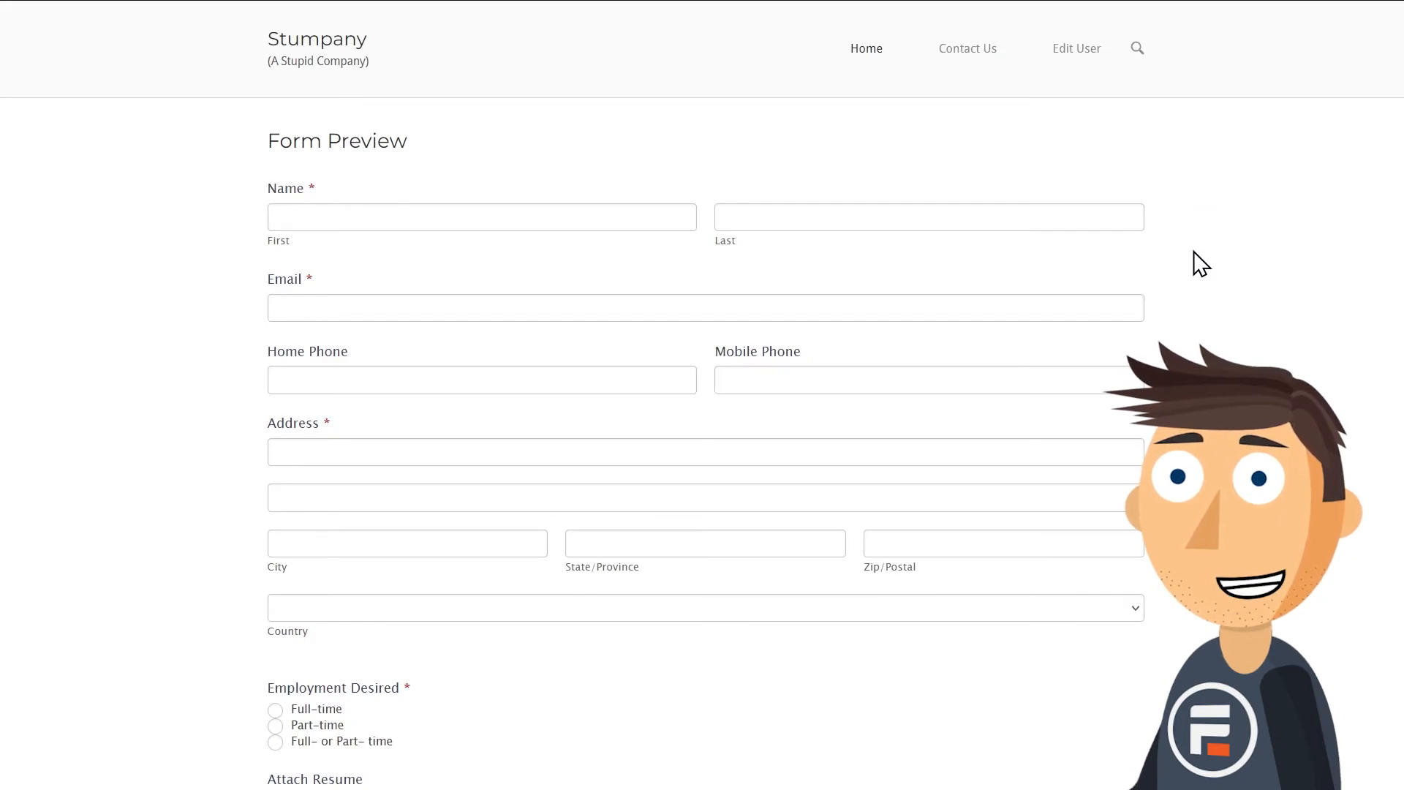
mouse_move(711, 243)
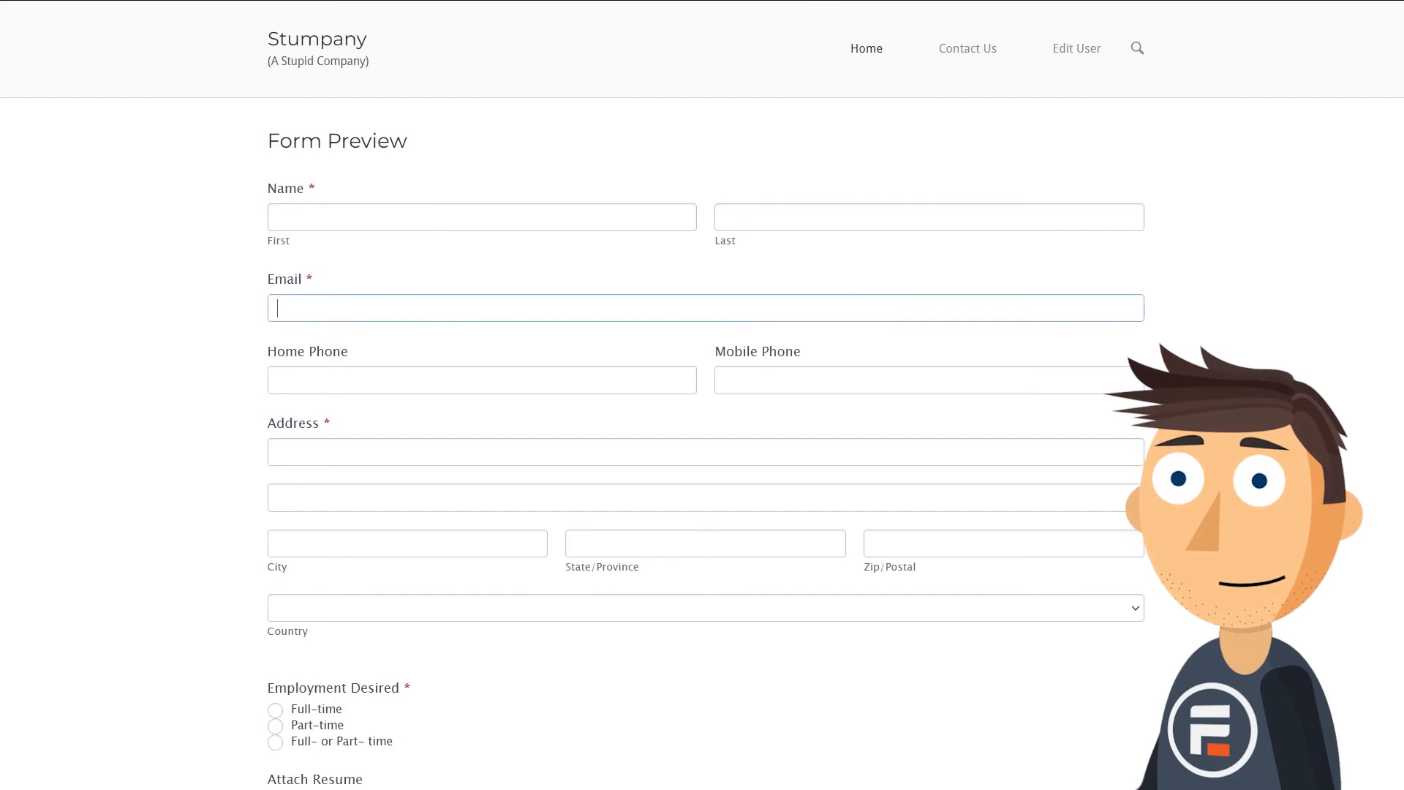
left_click(1002, 543)
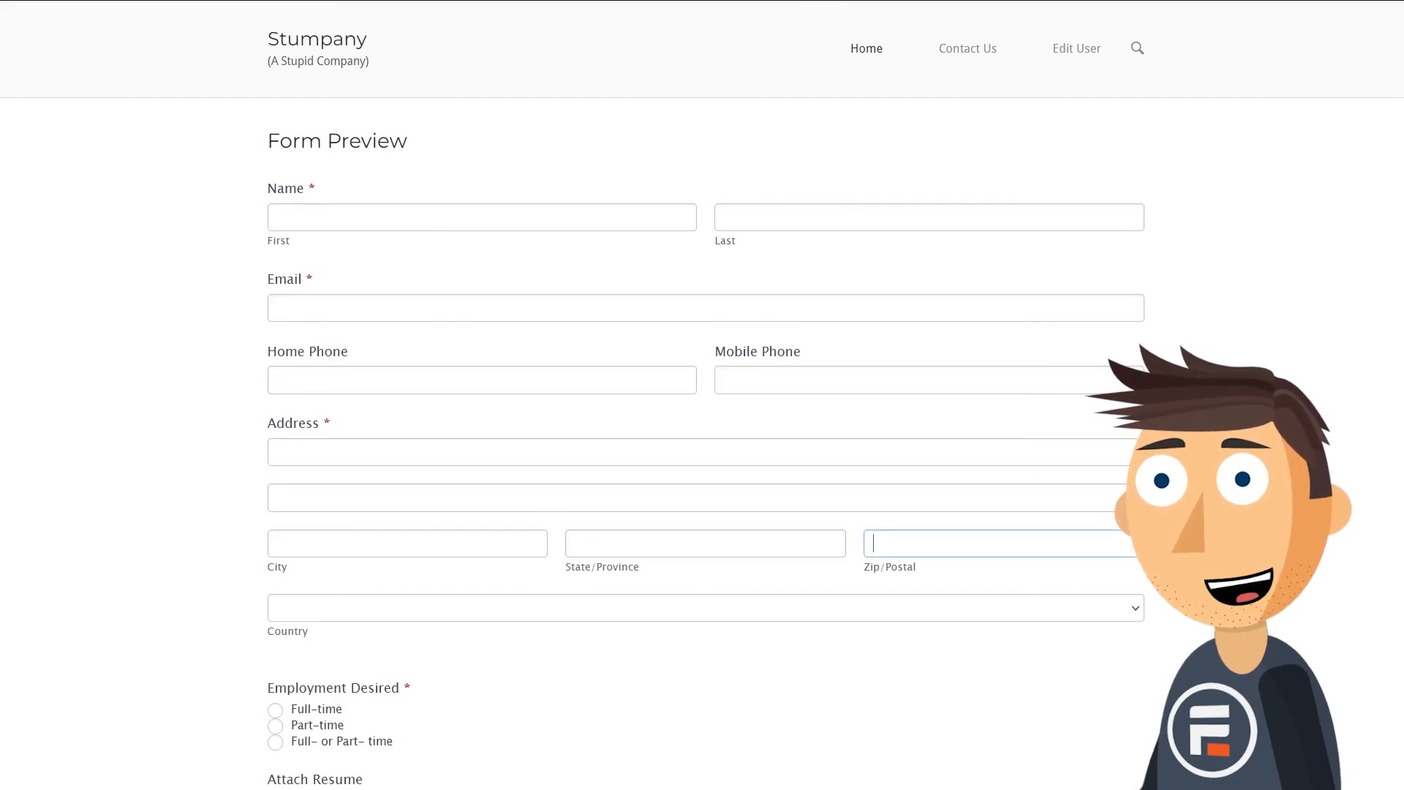
scroll("down", 3)
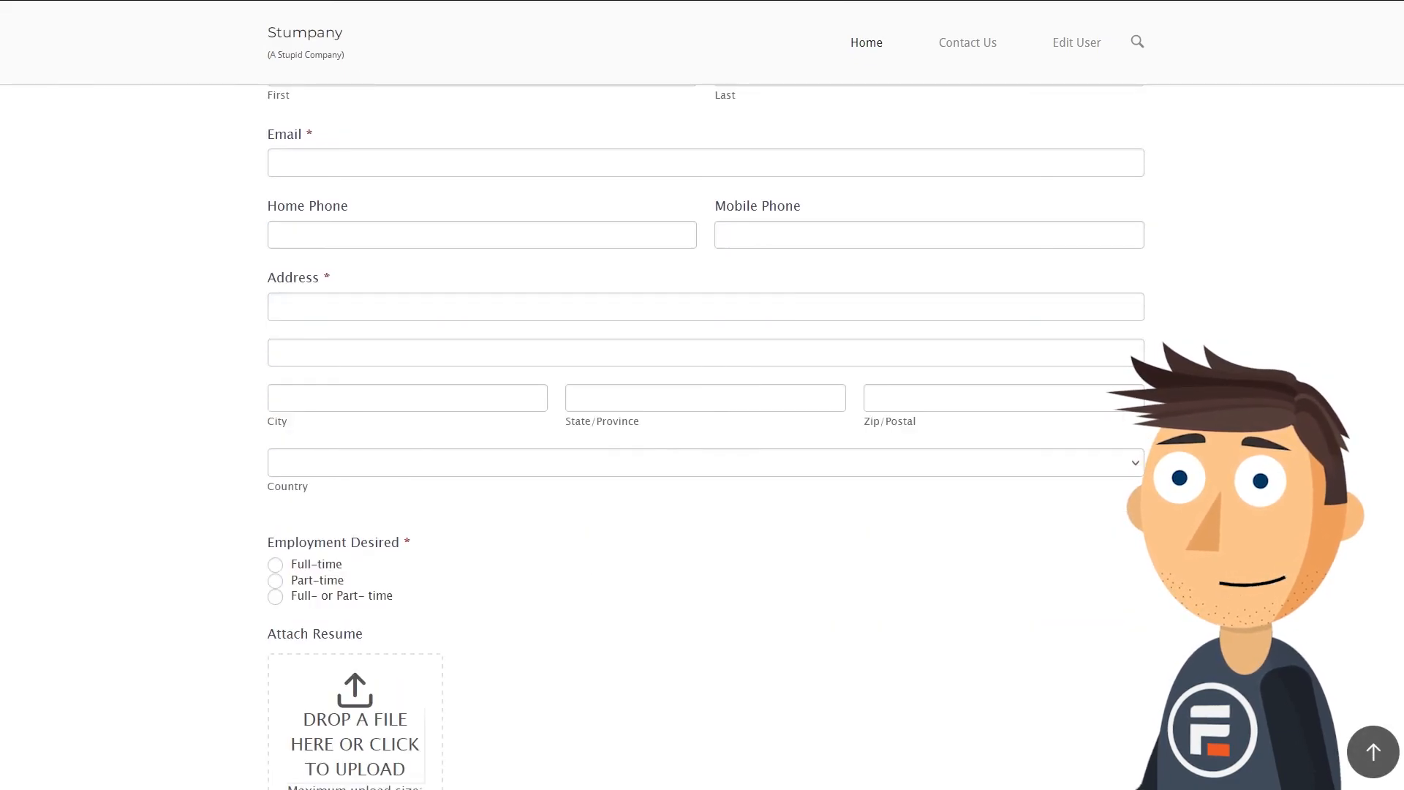